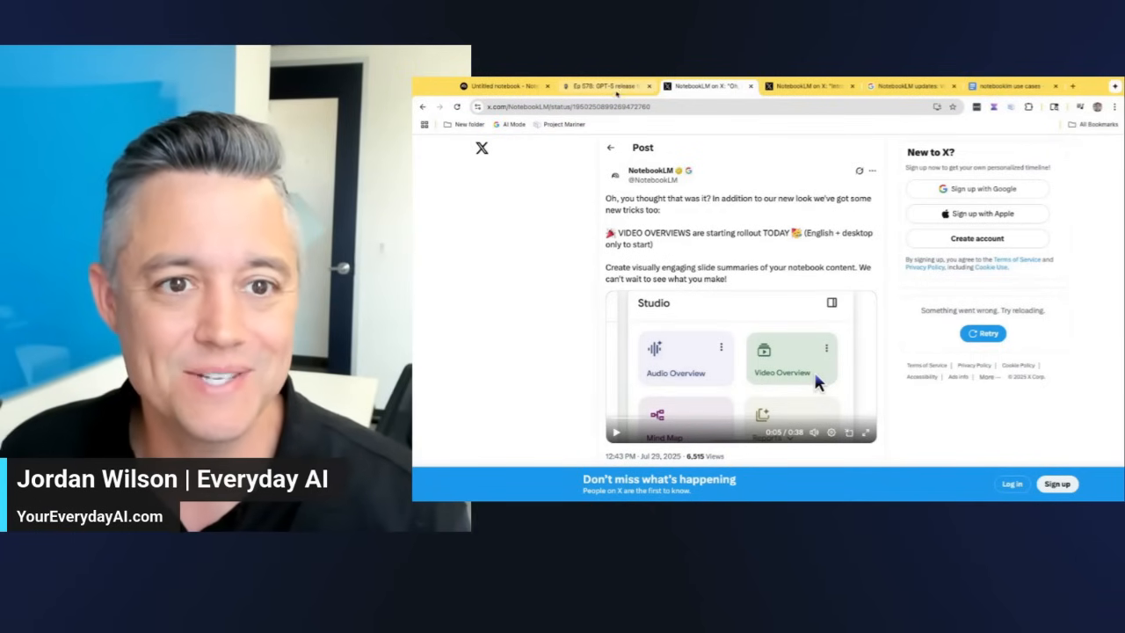
Step: Switch to the Everyday AI tab and scroll into the Ep 578 GPT-5 timeline episode page
{"action": "left_click", "coordinate": [605, 85]}
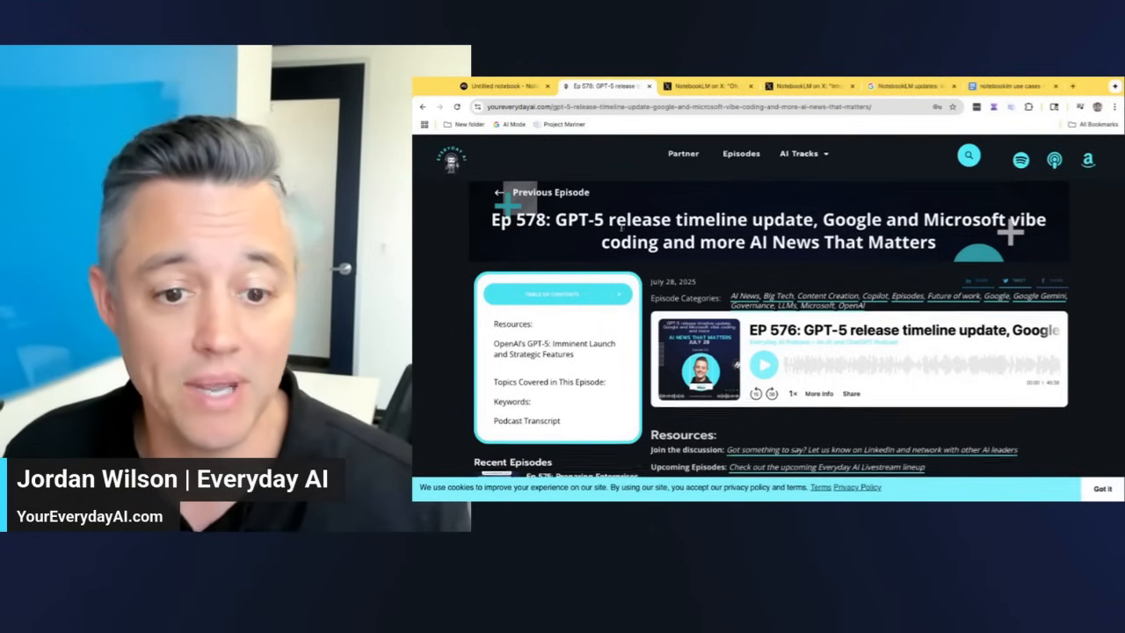
{"action": "scroll", "scroll_direction": "down", "scroll_amount": 3}
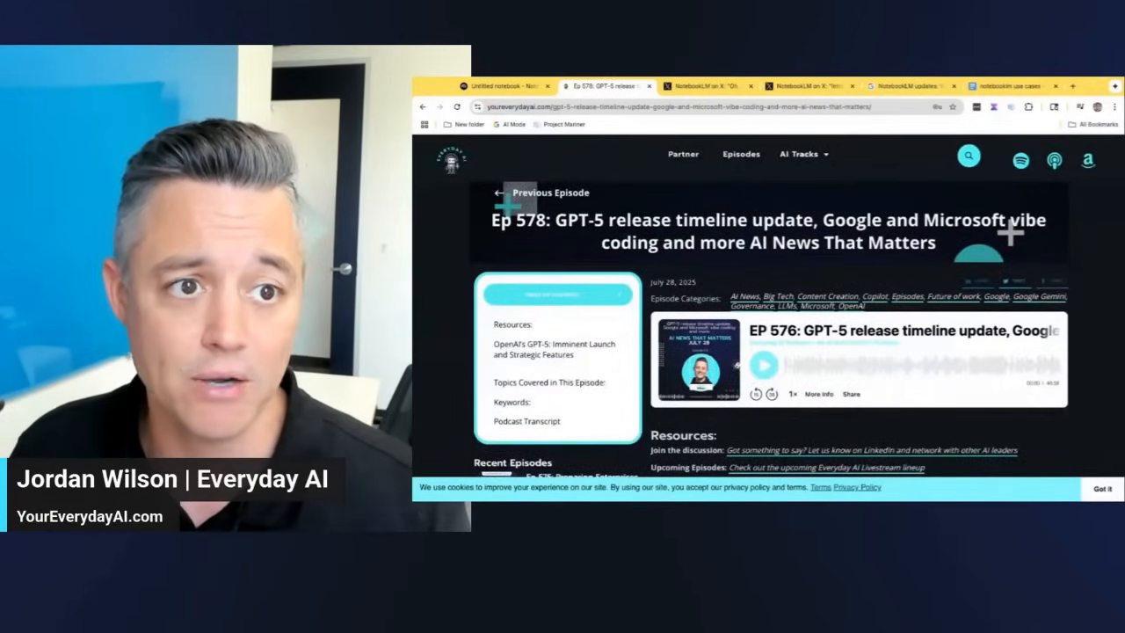
Step: In the empty NotebookLM notebook, add a Copied text source and ready the paste area for the transcript
{"action": "left_click", "coordinate": [501, 84]}
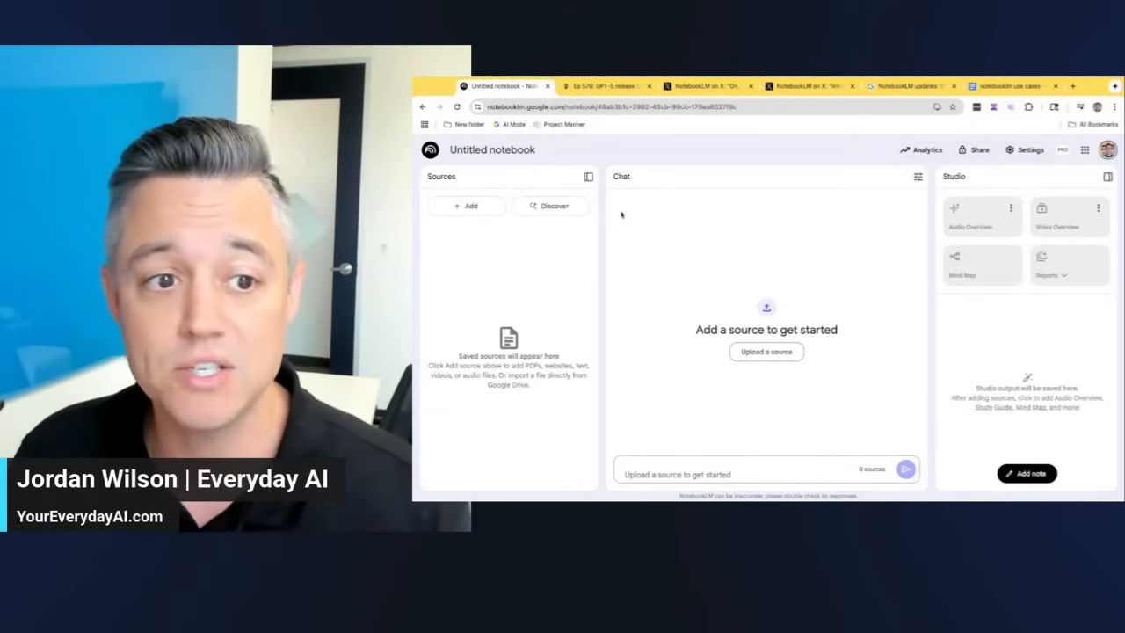
{"action": "left_click", "coordinate": [465, 206]}
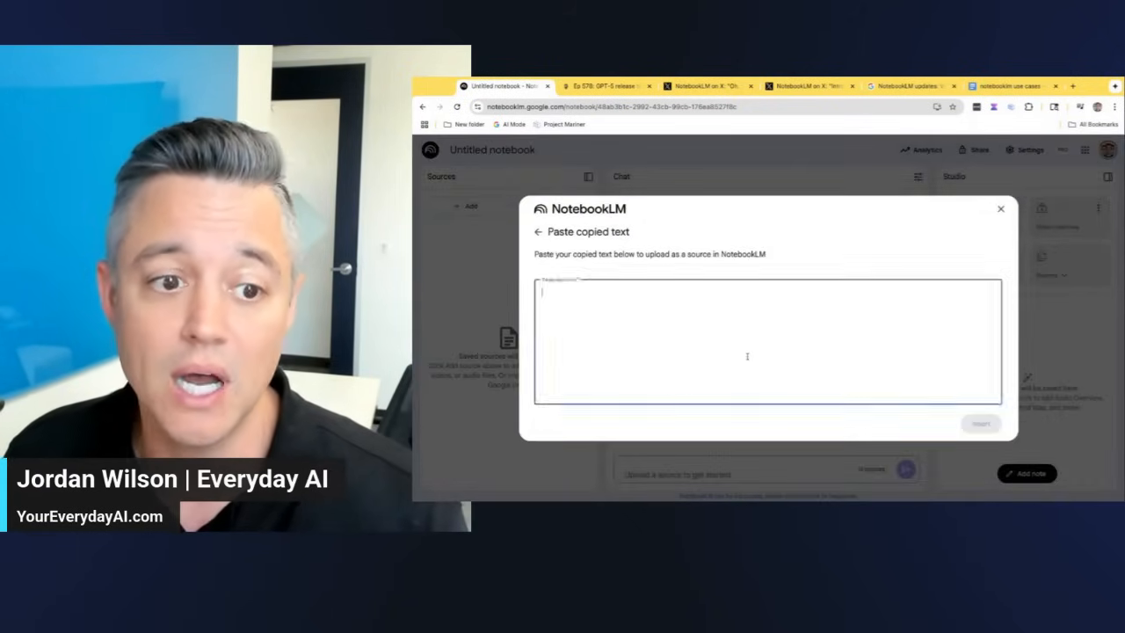
{"action": "left_click", "coordinate": [981, 423]}
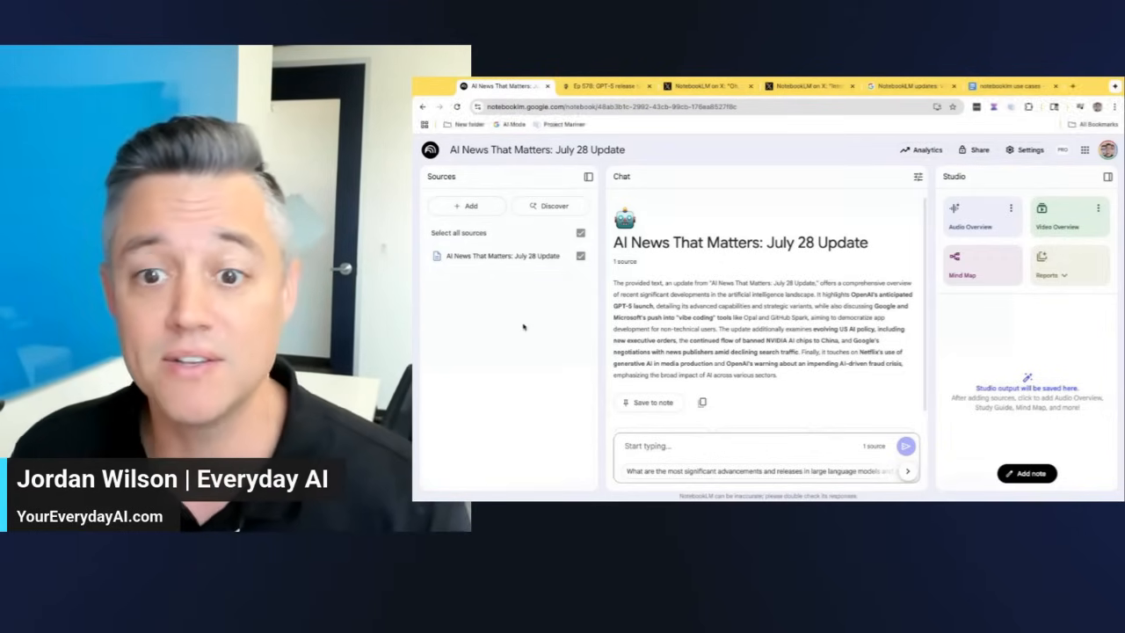
{"action": "mouse_move", "coordinate": [977, 215]}
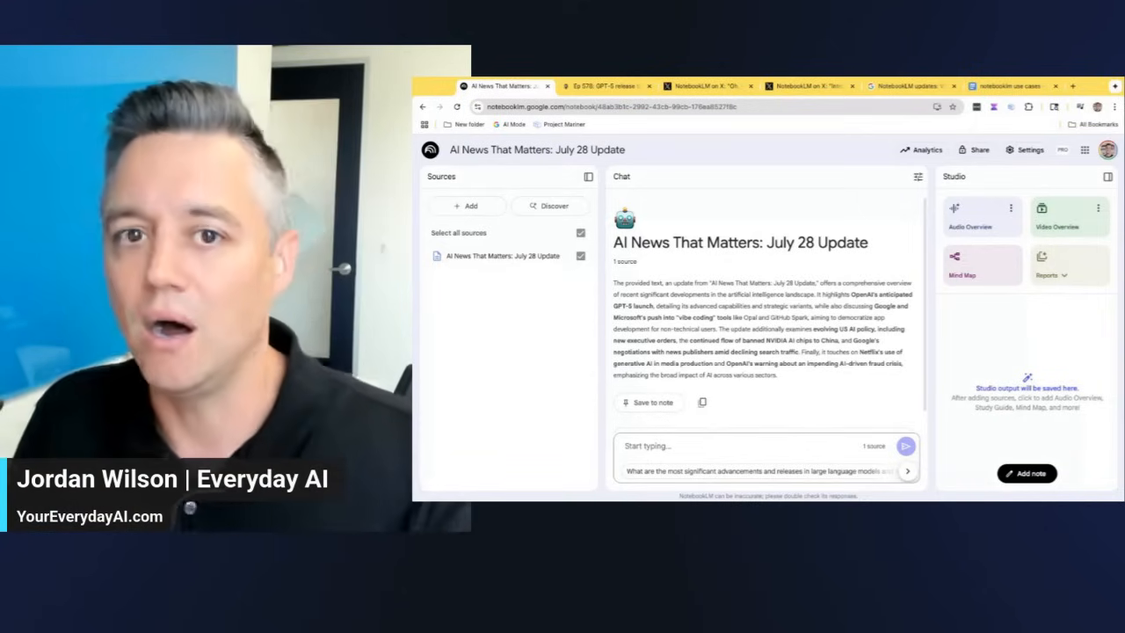
{"action": "mouse_move", "coordinate": [1069, 214]}
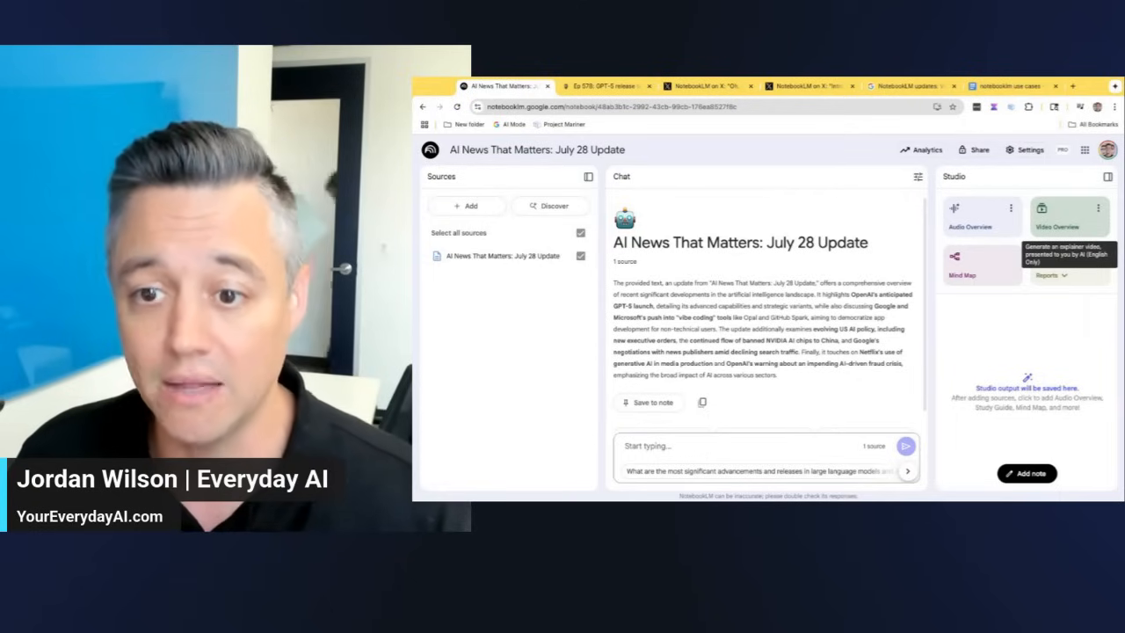
Step: Start generating a Video Overview from the July 28 news source in the Studio panel
{"action": "left_click", "coordinate": [1069, 216]}
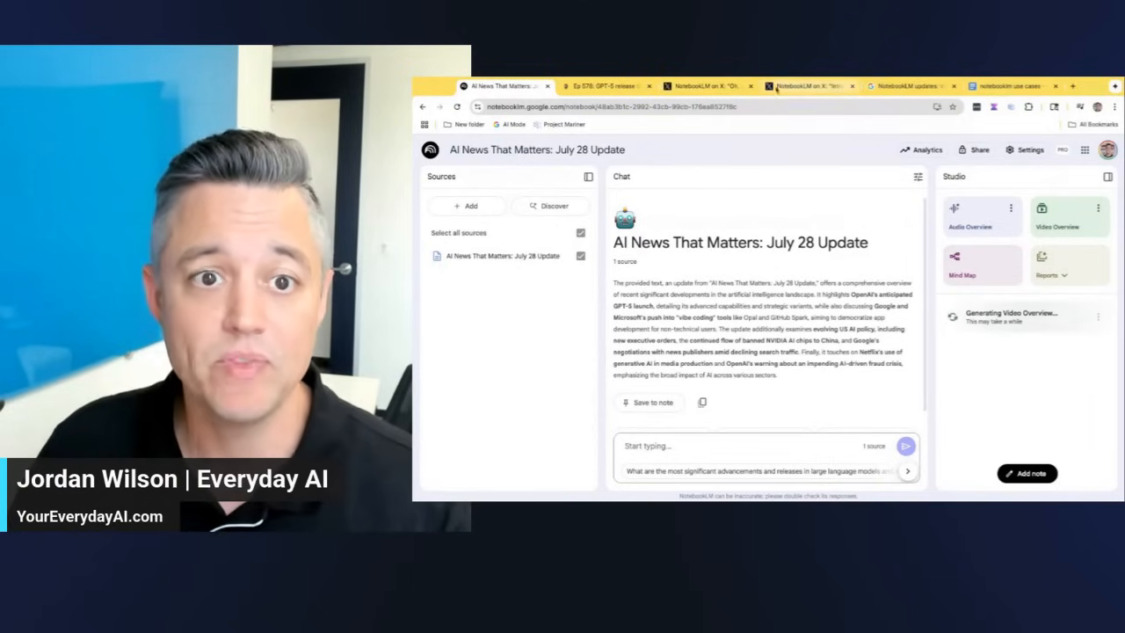
Step: While the video generates, view NotebookLM's X post announcing the new Studio interface
{"action": "left_click", "coordinate": [809, 85]}
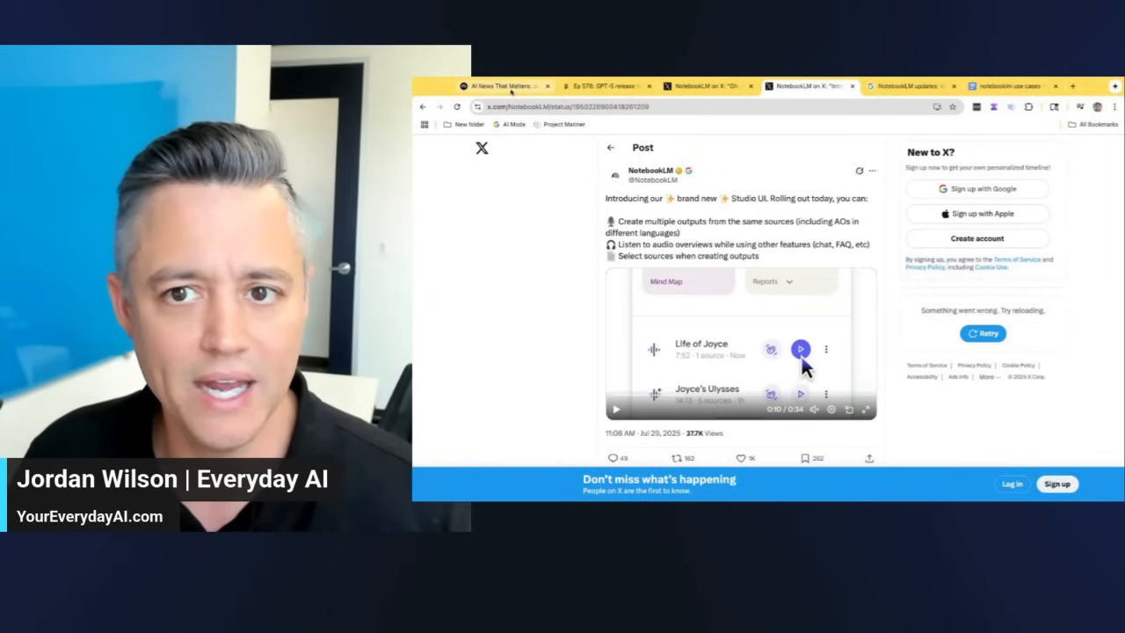
Step: Return to the July 28 notebook where the Video Overview is still generating
{"action": "left_click", "coordinate": [496, 84]}
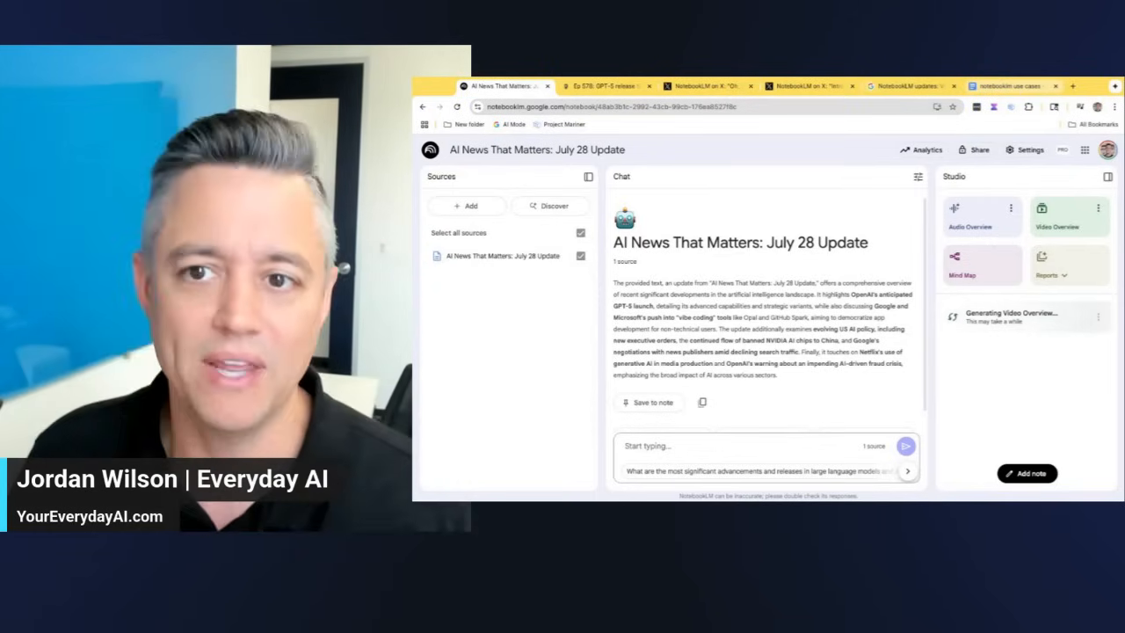
Step: Bring up the 'notebooklm use cases' Google Doc explaining Video Overviews
{"action": "left_click", "coordinate": [1009, 84]}
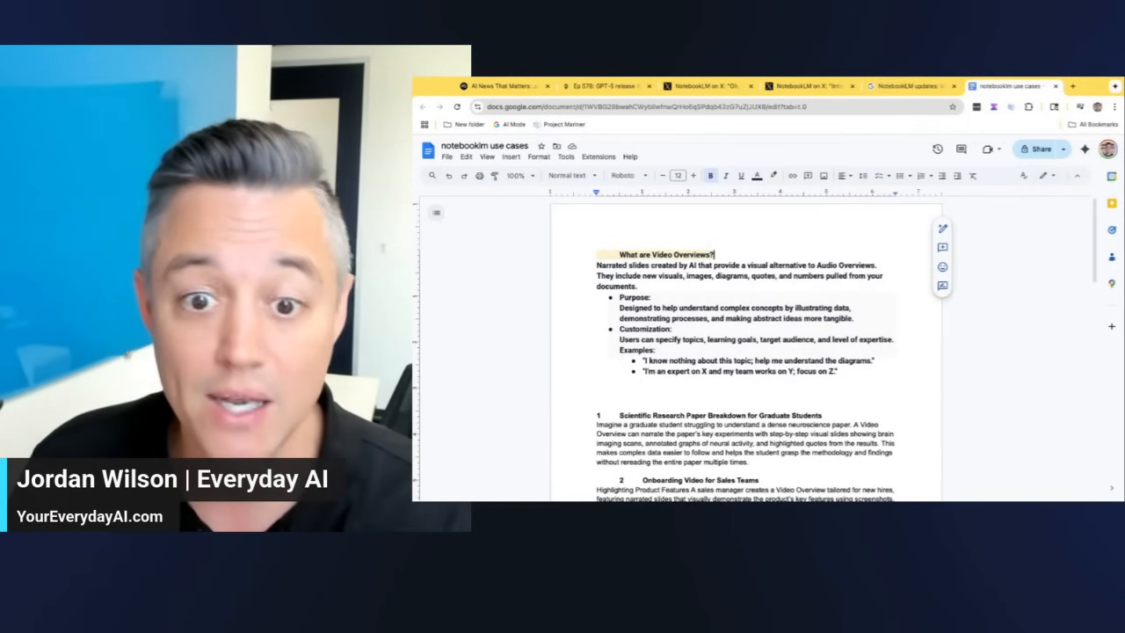
Step: Return to the Ep 578 episode page and scroll through its transcript, topics and keywords
{"action": "left_click", "coordinate": [601, 84]}
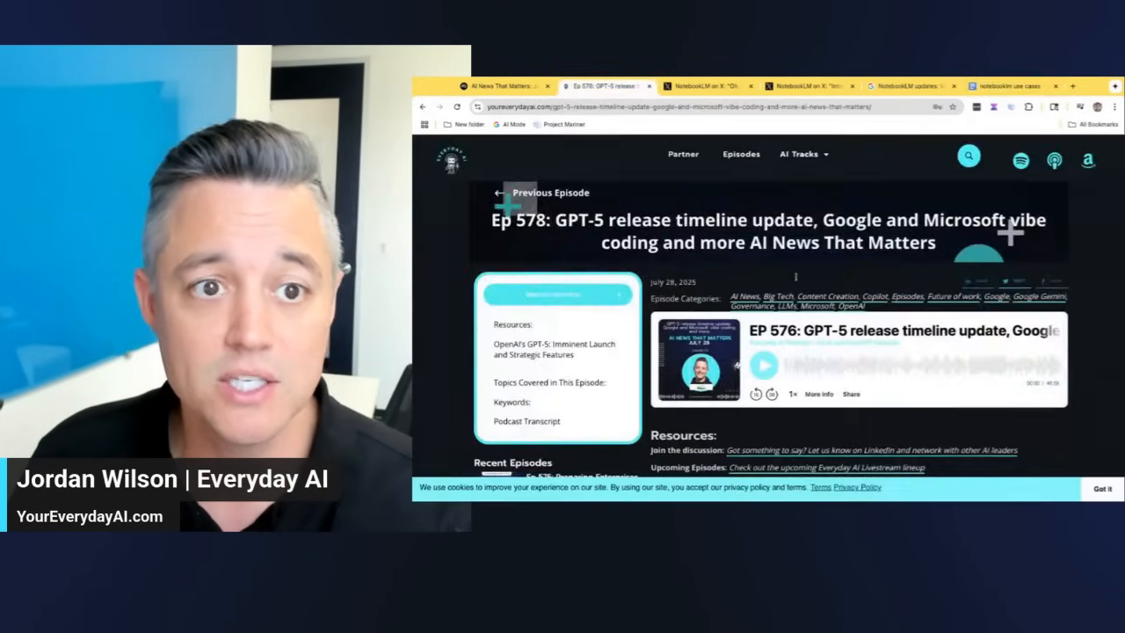
{"action": "scroll", "scroll_direction": "down", "scroll_amount": 3}
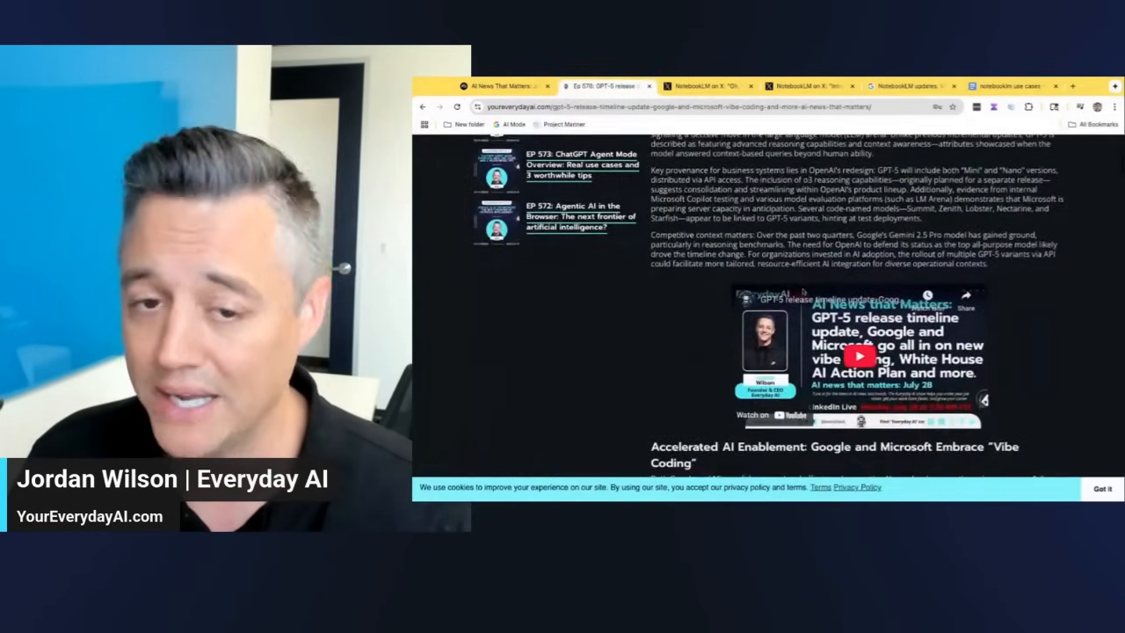
{"action": "scroll", "scroll_direction": "down", "scroll_amount": 3}
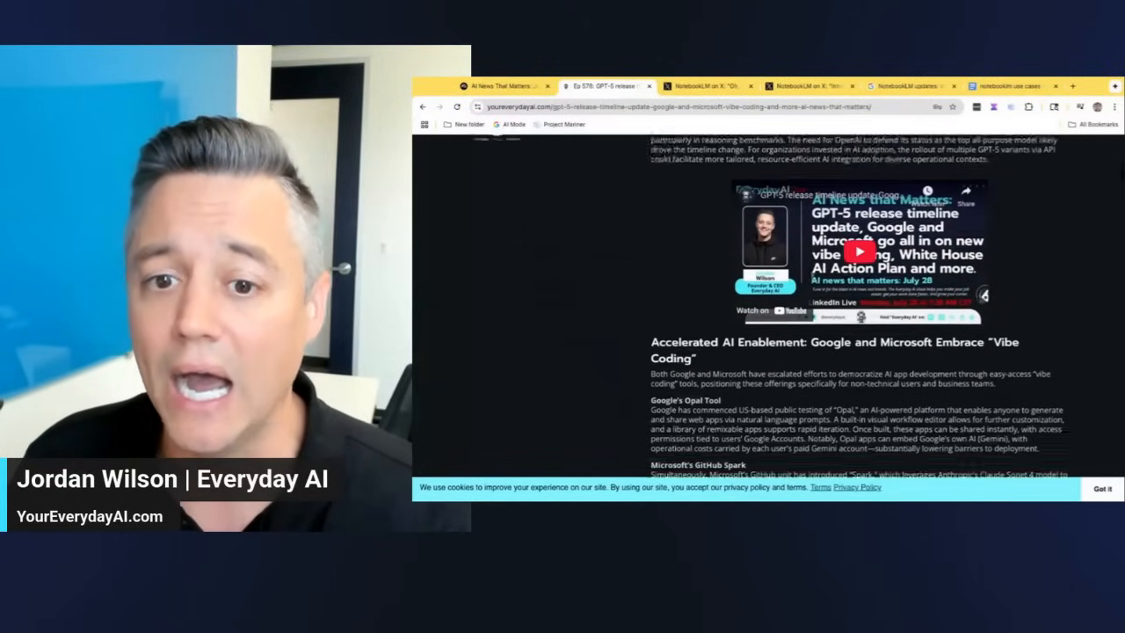
{"action": "scroll", "scroll_direction": "down", "scroll_amount": 3}
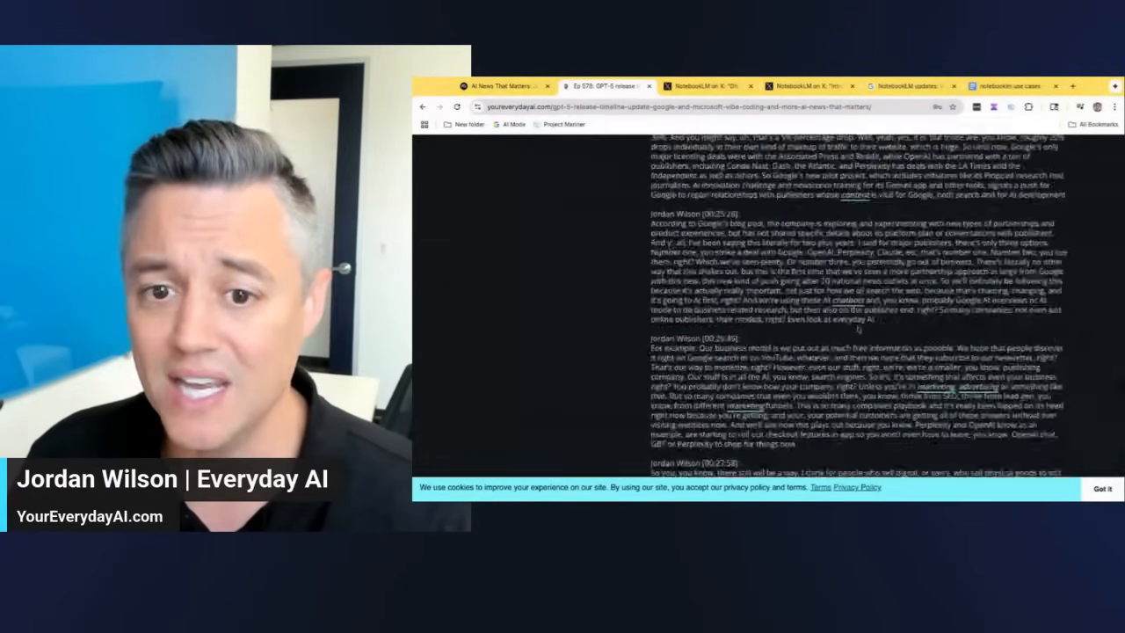
{"action": "scroll", "scroll_direction": "down", "scroll_amount": 3}
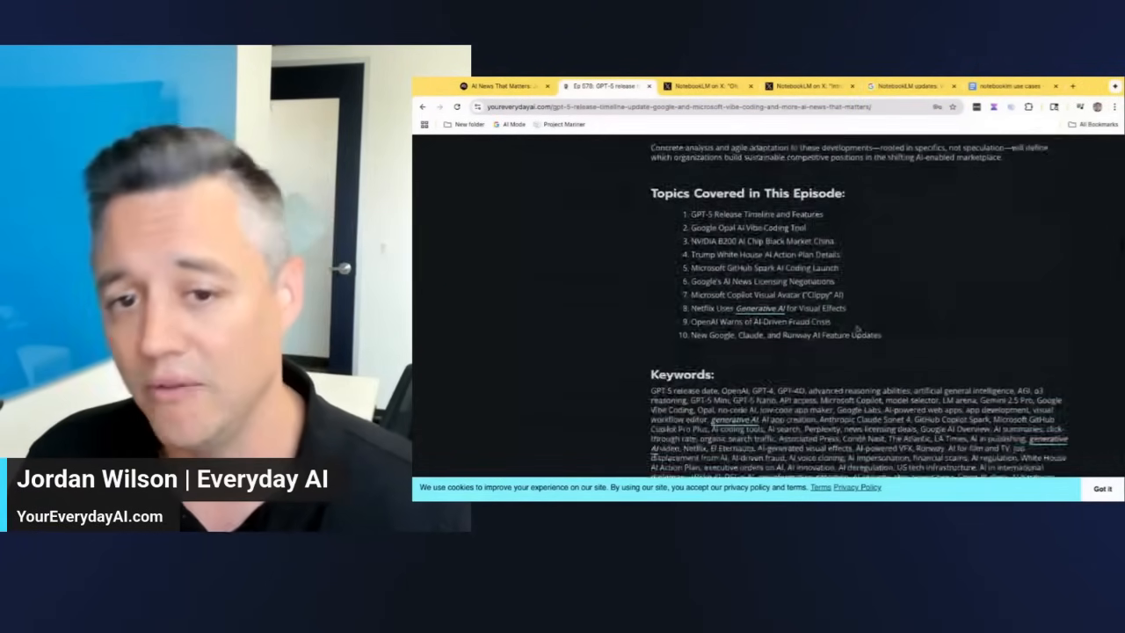
{"action": "scroll", "scroll_direction": "down", "scroll_amount": 3}
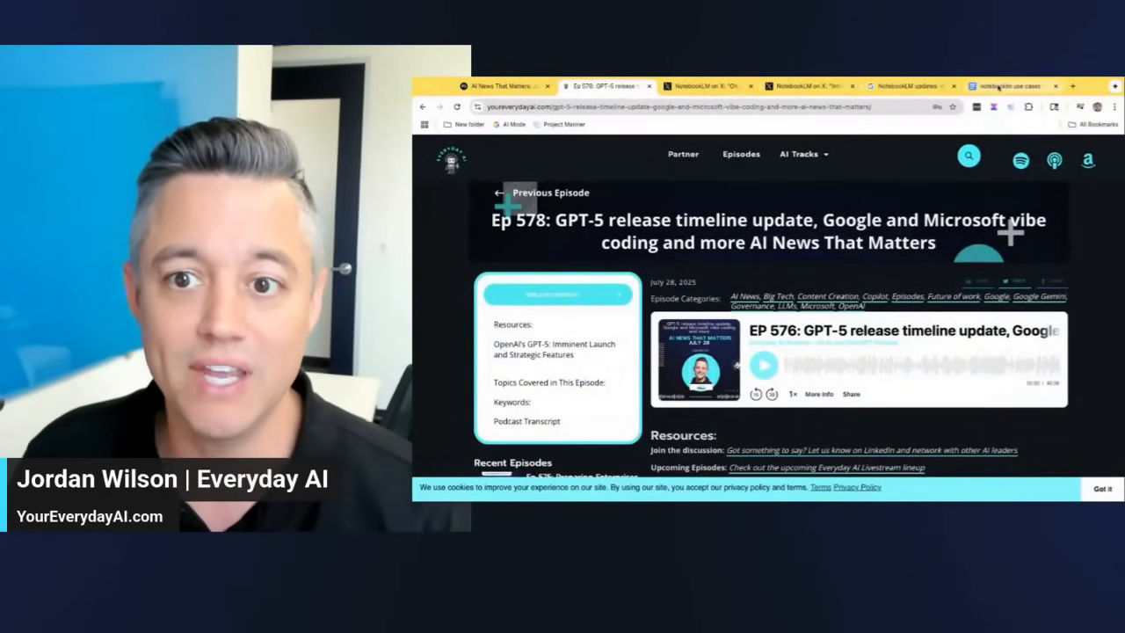
Step: Read through the numbered Video Overview use cases in the Google Doc, then return to the notebook
{"action": "left_click", "coordinate": [1010, 84]}
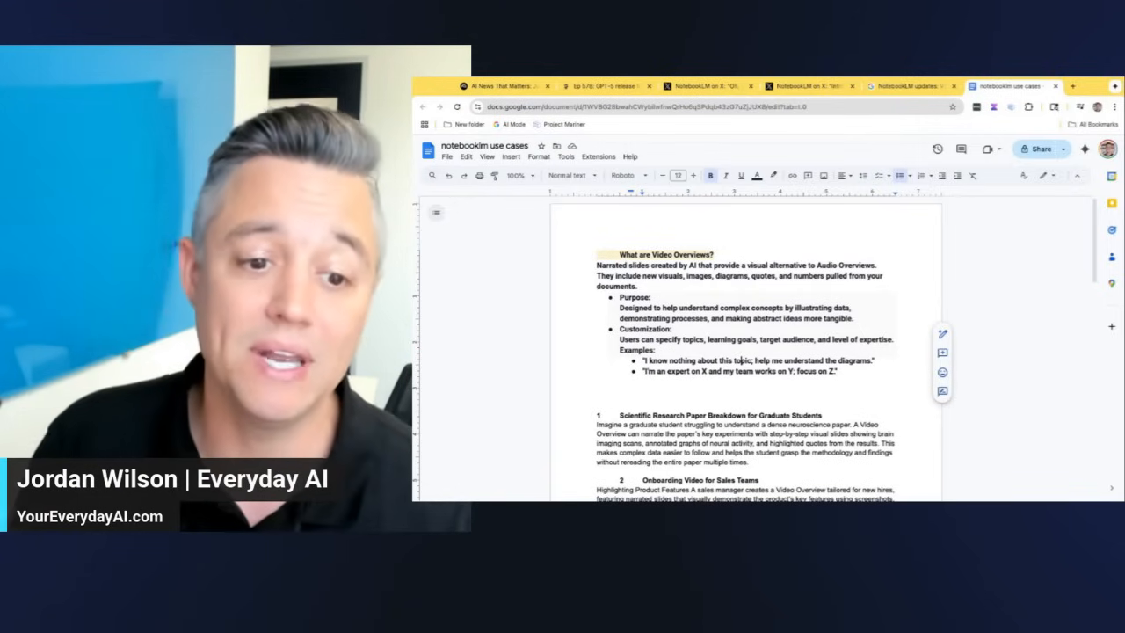
{"action": "scroll", "scroll_direction": "down", "scroll_amount": 3}
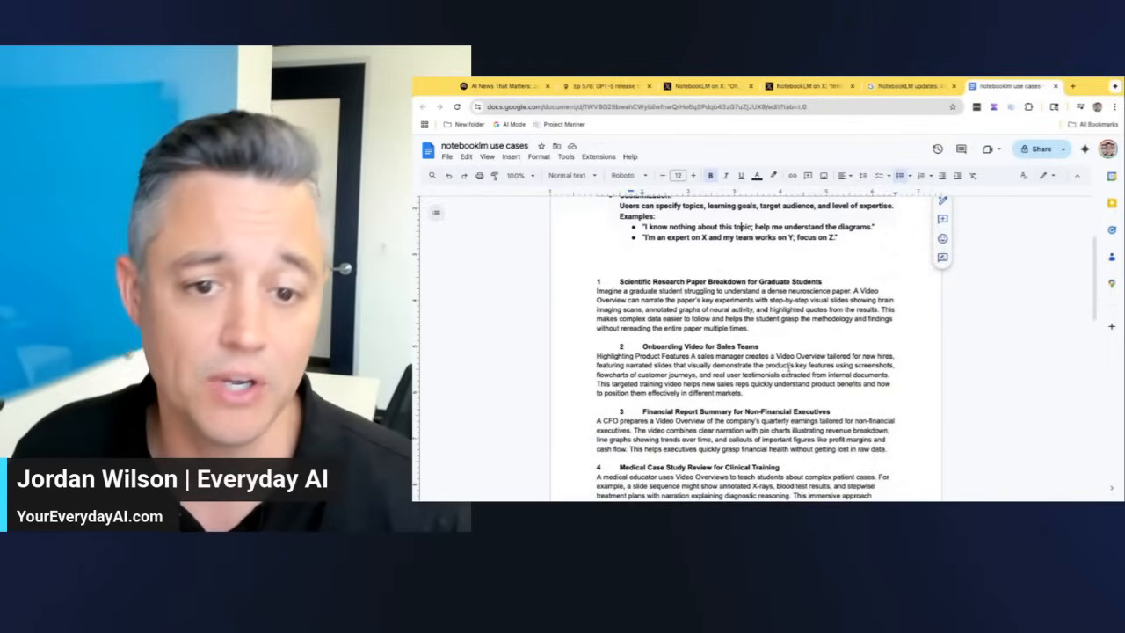
{"action": "scroll", "scroll_direction": "down", "scroll_amount": 3}
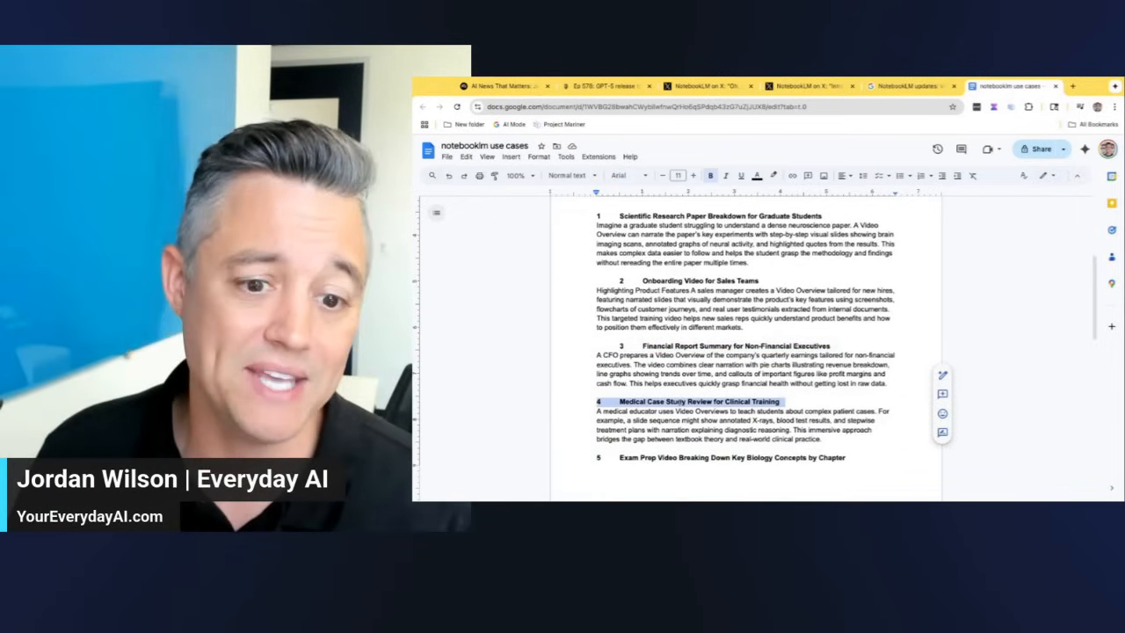
{"action": "scroll", "scroll_direction": "down", "scroll_amount": 3}
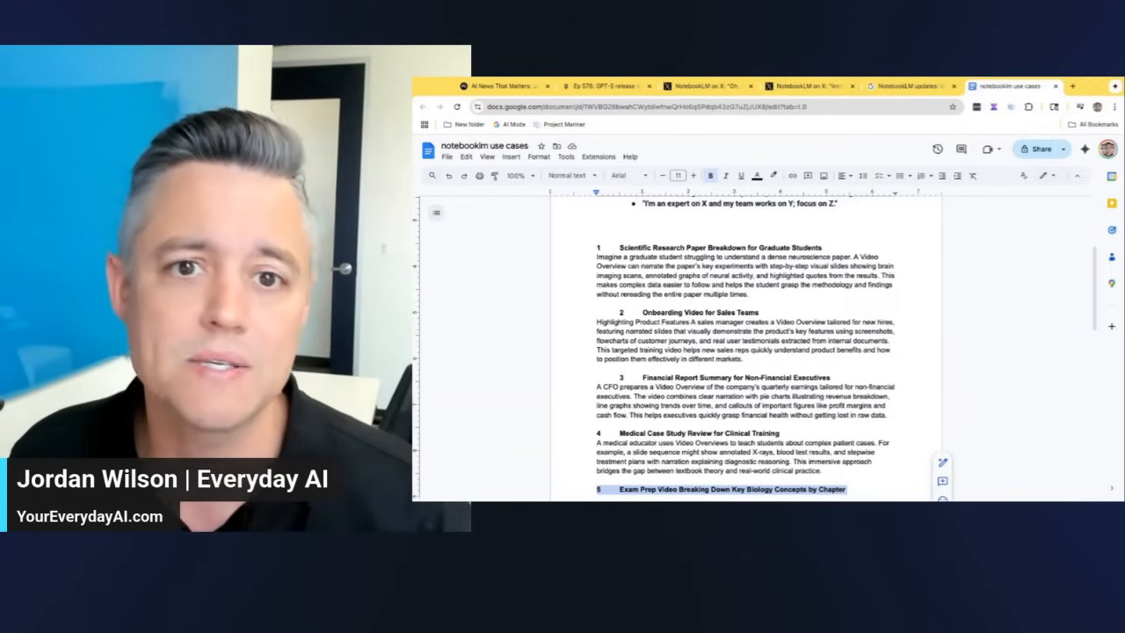
{"action": "left_click", "coordinate": [506, 85]}
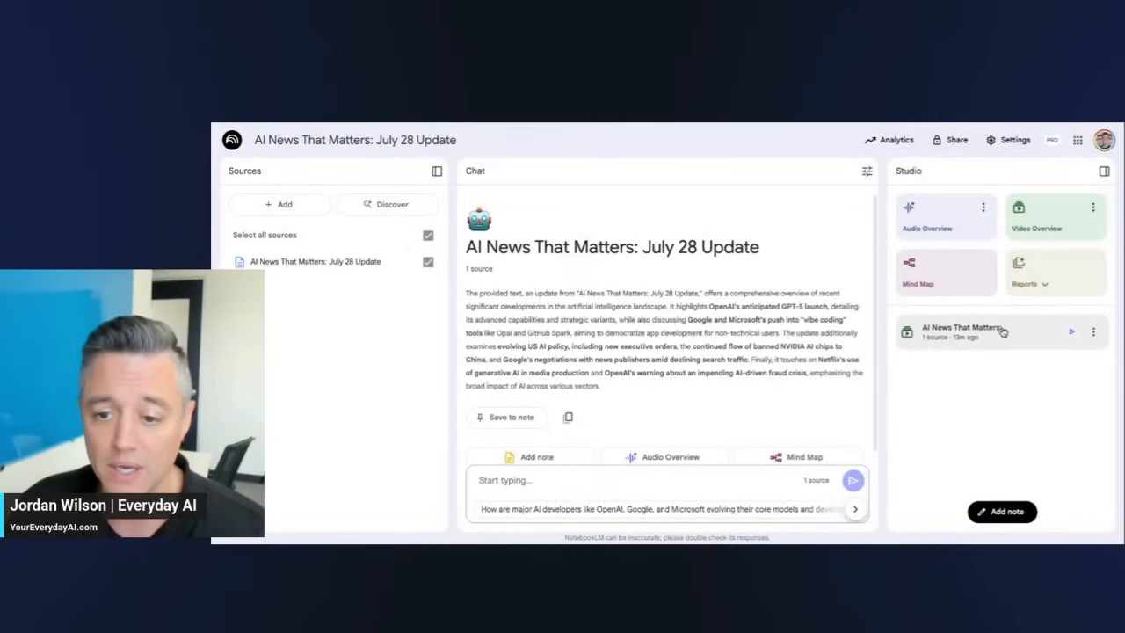
Step: Open the finished 'The AI News That Matters: July 28, 2025' Video Overview in the Studio panel
{"action": "left_click", "coordinate": [1093, 331]}
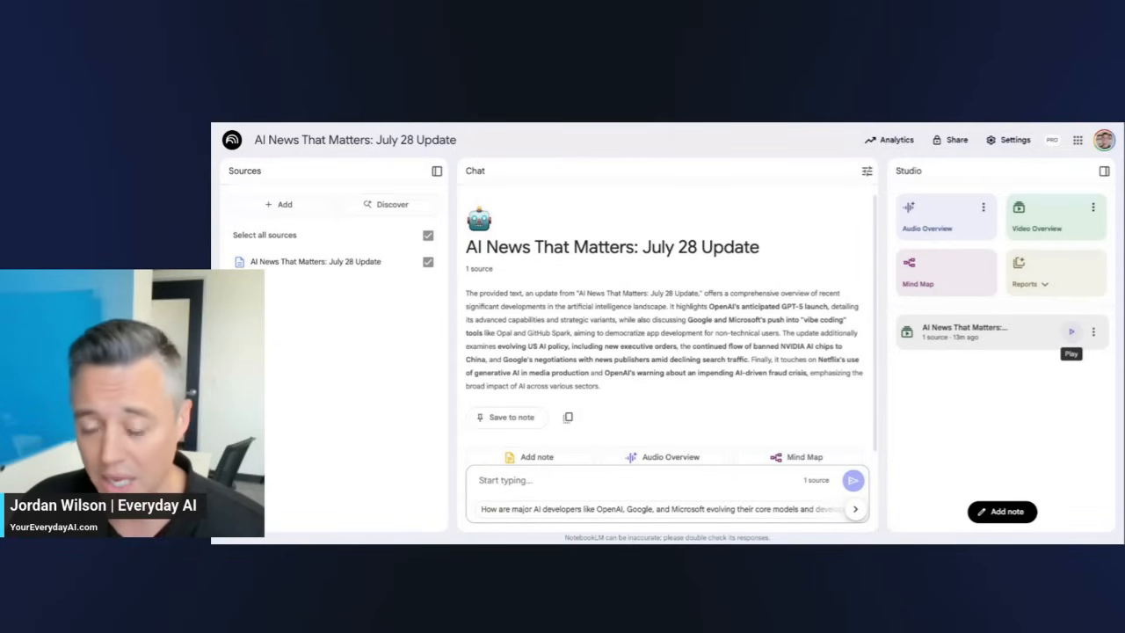
{"action": "left_click", "coordinate": [1054, 218]}
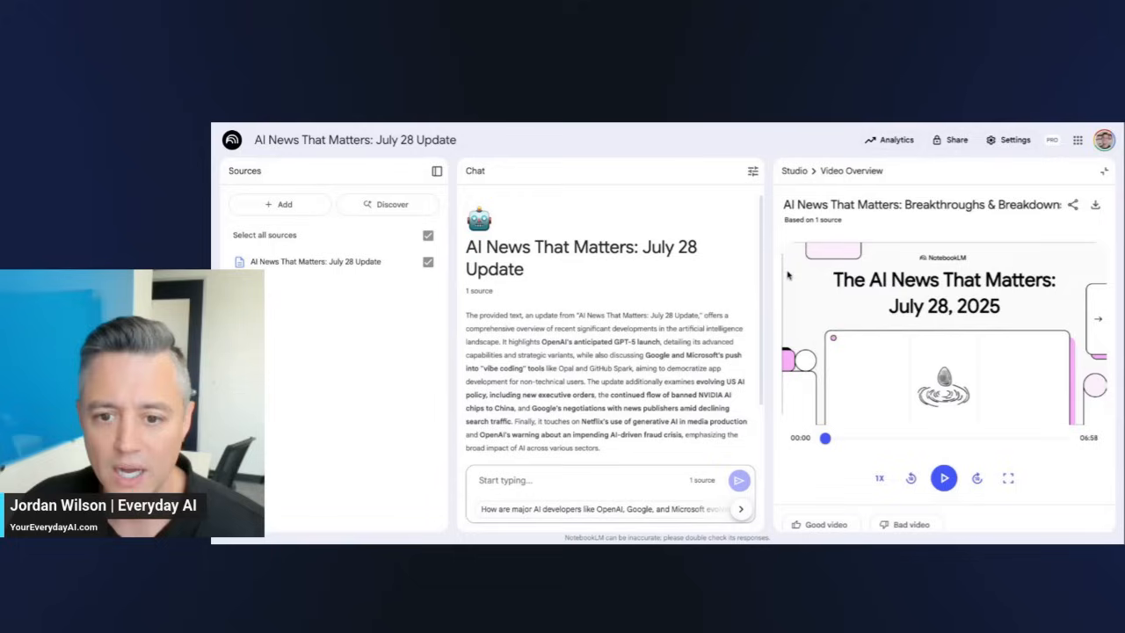
{"action": "mouse_move", "coordinate": [1103, 174]}
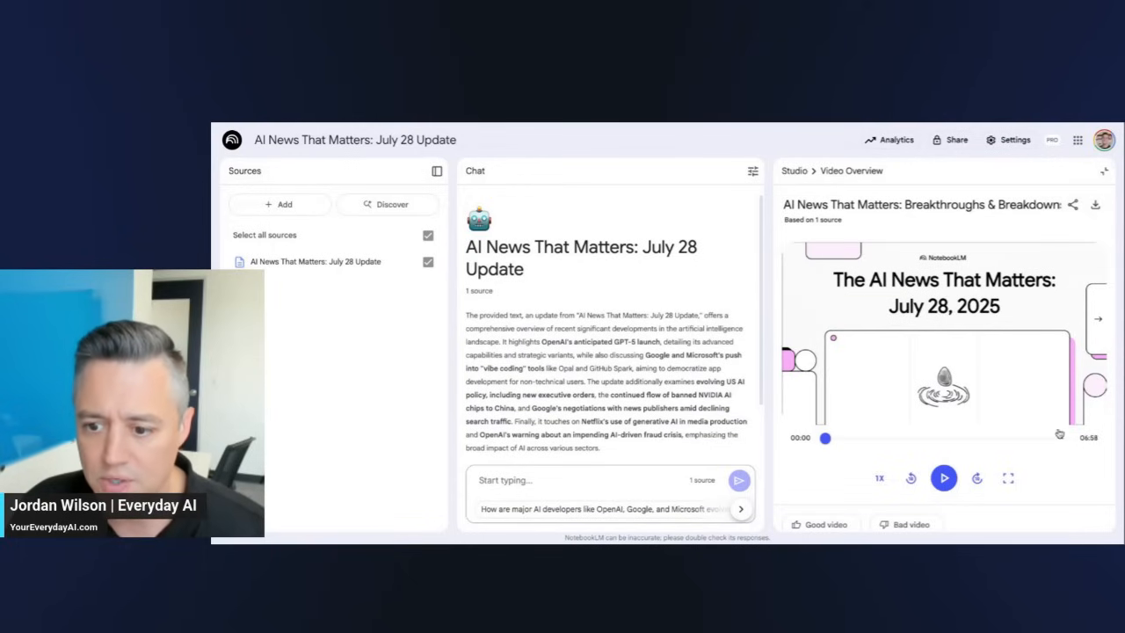
{"action": "mouse_move", "coordinate": [977, 478]}
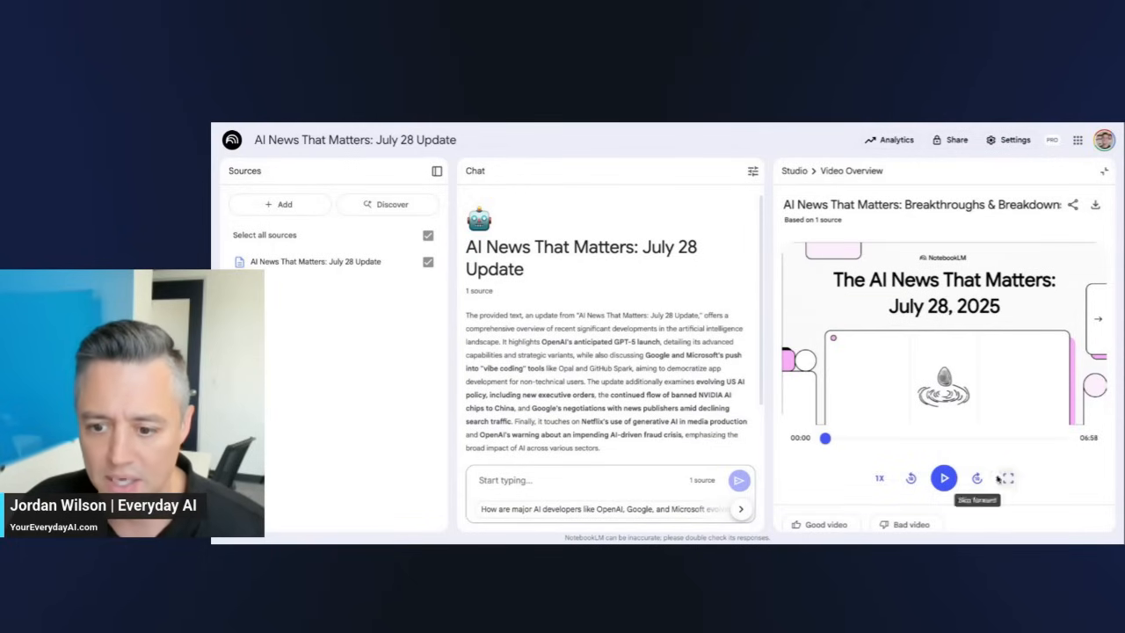
Step: Expand the Video Overview to full screen and play it for review
{"action": "left_click", "coordinate": [1005, 478]}
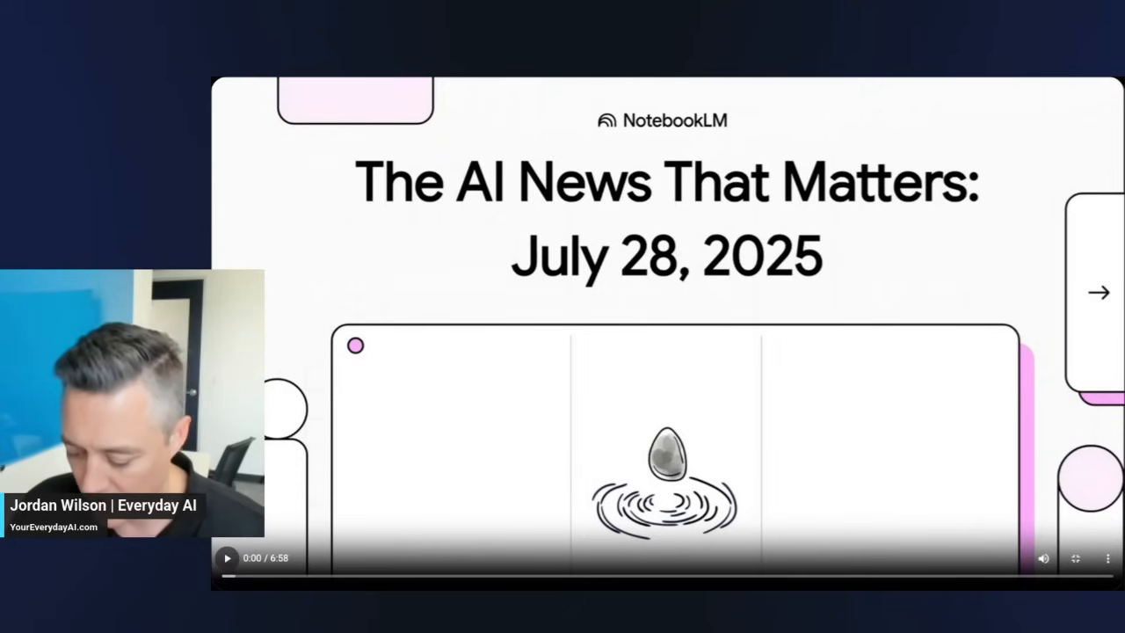
{"action": "left_click", "coordinate": [227, 557]}
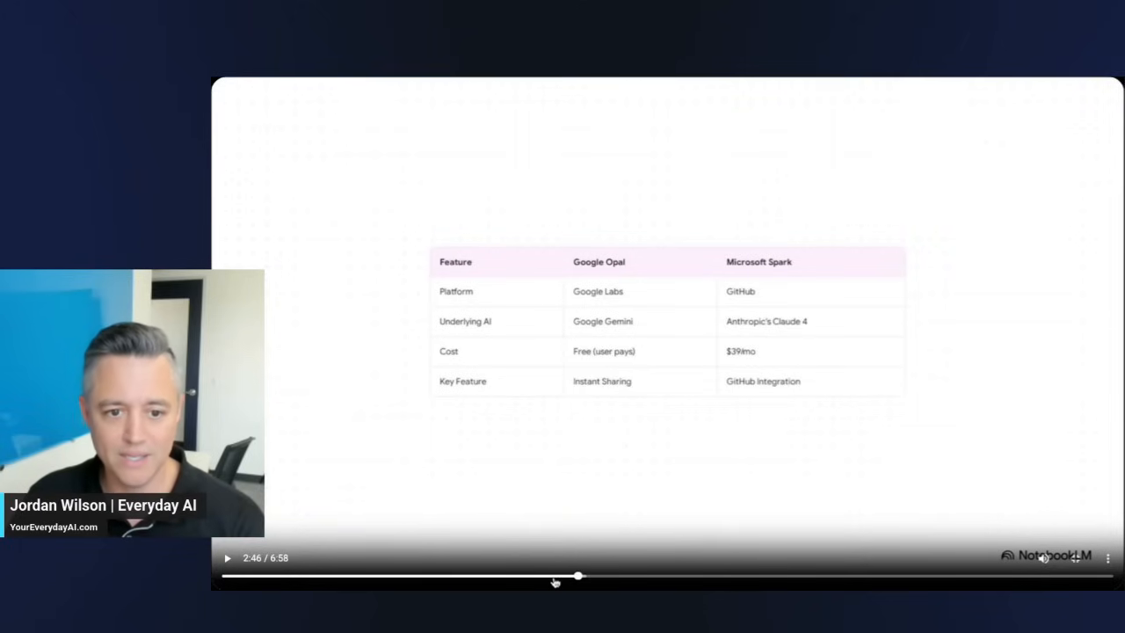
Step: Scrub the Video Overview ahead to about 4:42, the banned NVIDIA chips rerouted to China slide
{"action": "left_click_drag", "start_coordinate": [578, 576], "coordinate": [566, 577]}
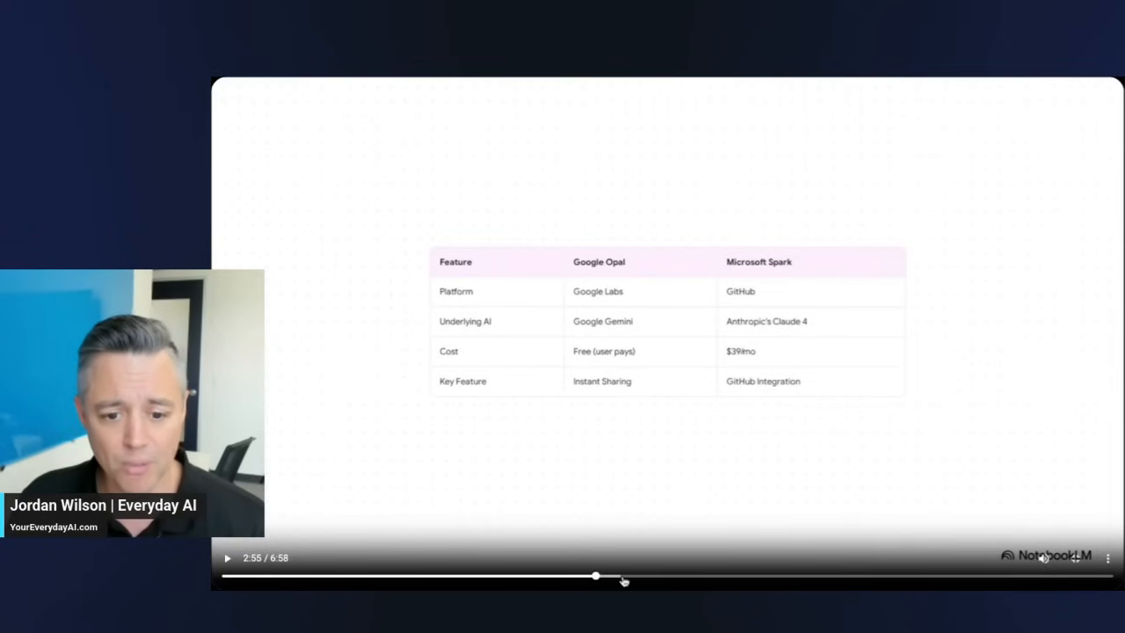
{"action": "left_click_drag", "start_coordinate": [596, 576], "coordinate": [822, 576]}
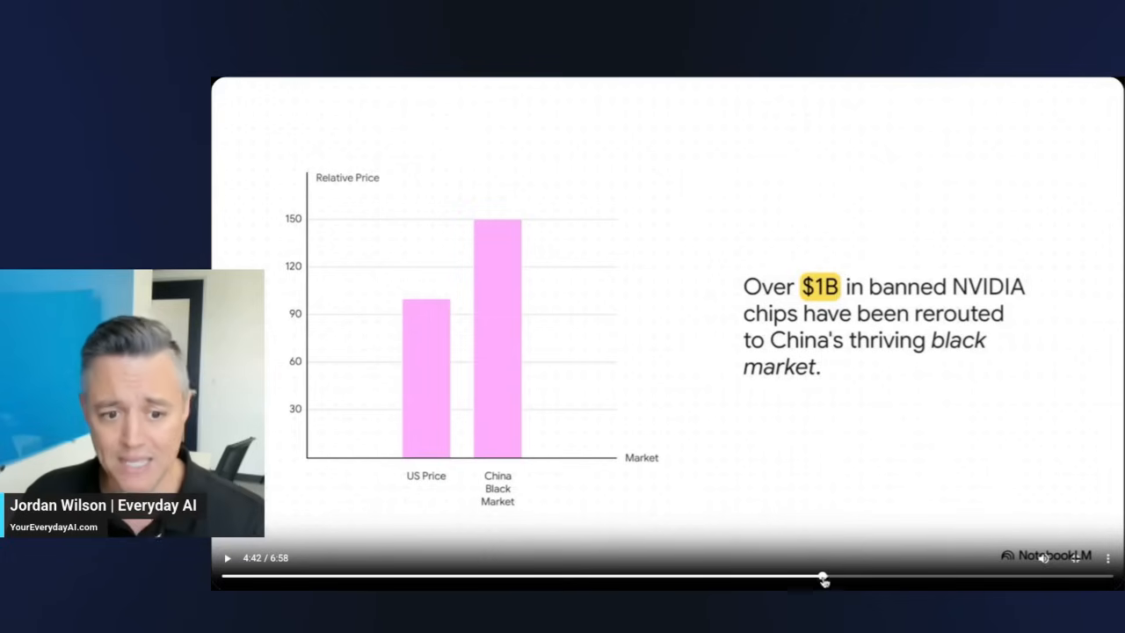
Step: Scrub on to the 5:16 Google search dominance slide and toward the video's end
{"action": "left_click_drag", "start_coordinate": [822, 578], "coordinate": [868, 576]}
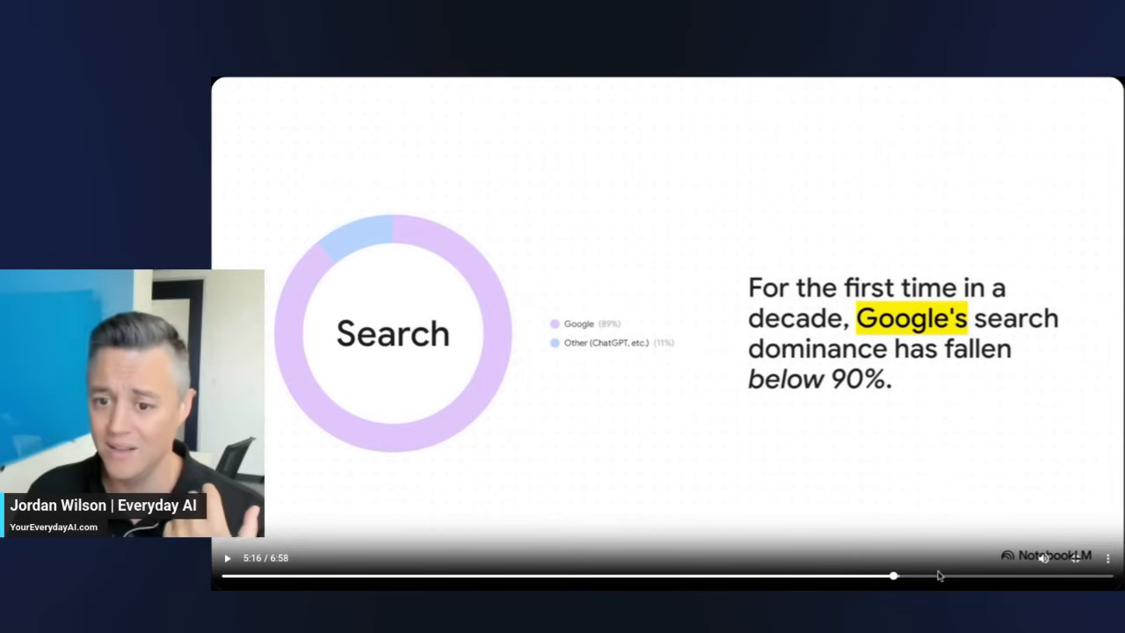
{"action": "left_click_drag", "start_coordinate": [893, 577], "coordinate": [963, 576]}
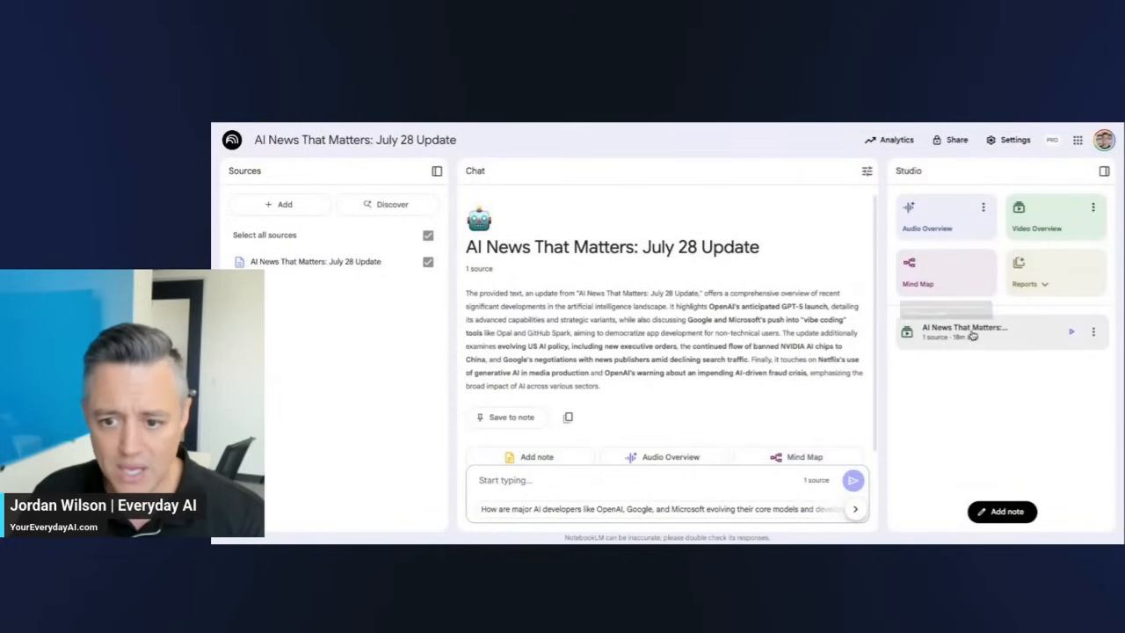
Step: Show the Rename, Download, Share and Delete options for the AI News That Matters overview
{"action": "left_click", "coordinate": [1092, 330]}
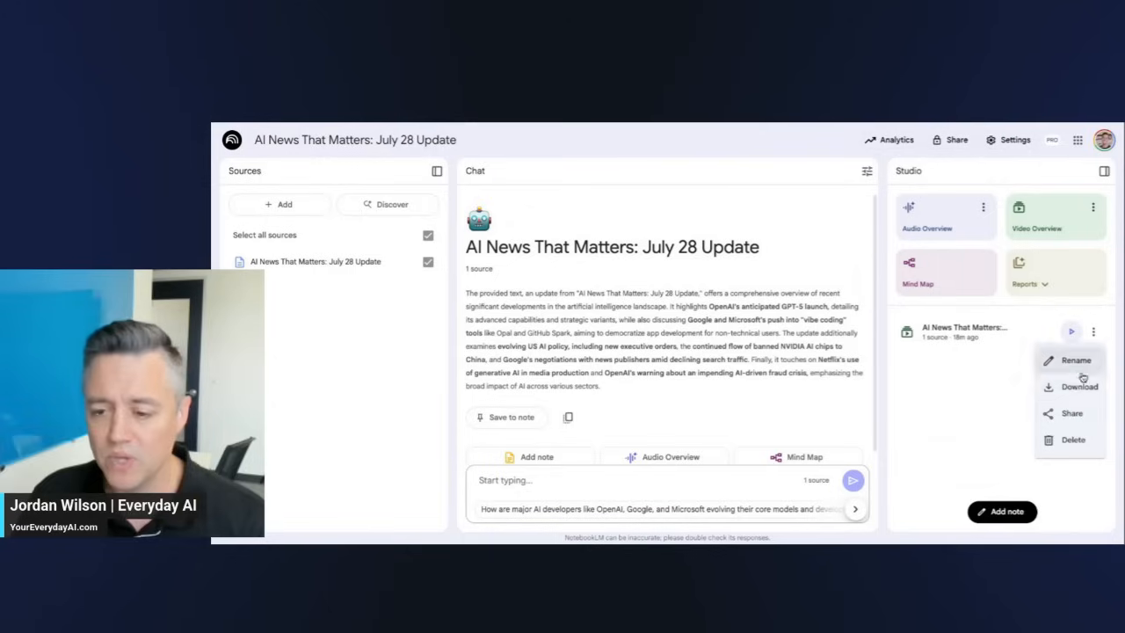